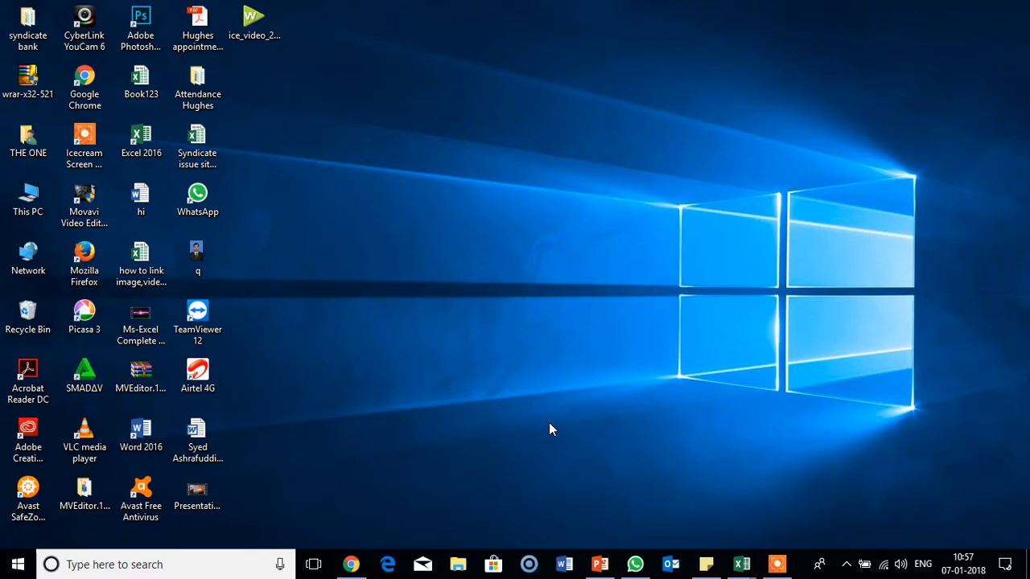
Restore the PowerPoint presentation window from the taskbar
{"action": "left_click", "coordinate": [598, 563]}
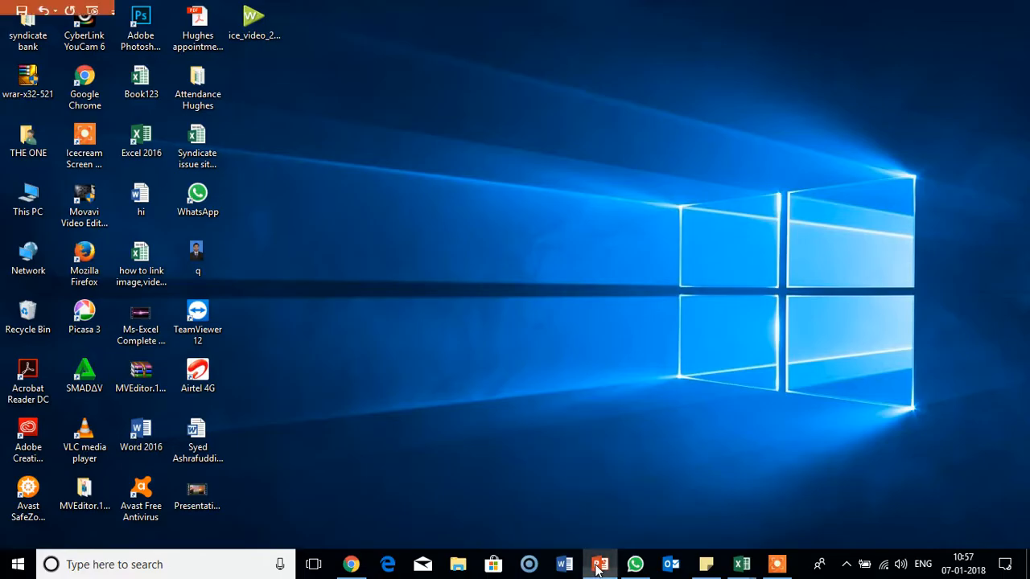
{"action": "left_click", "coordinate": [600, 564]}
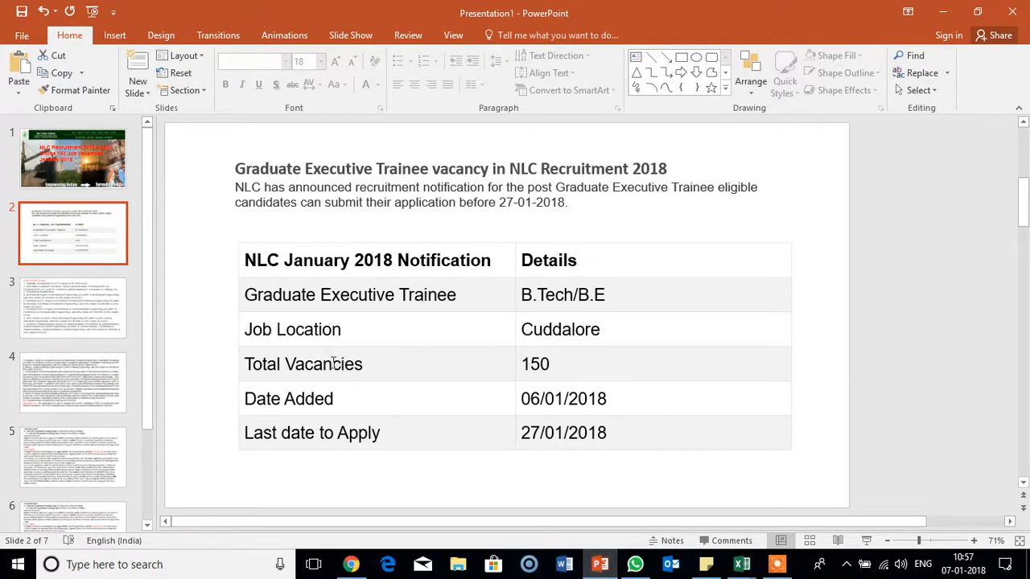
{"action": "left_click", "coordinate": [73, 158]}
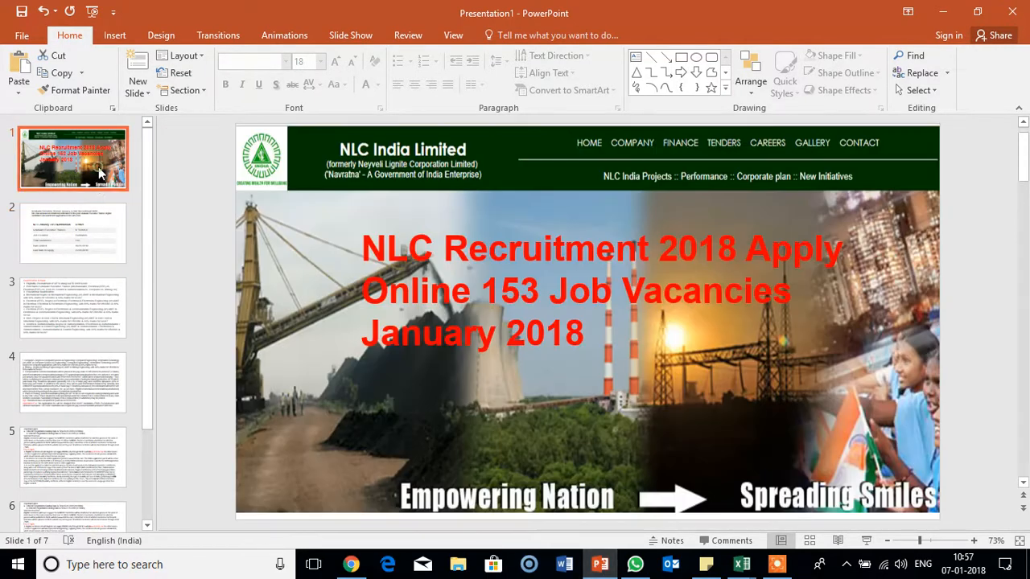
{"action": "left_click", "coordinate": [73, 231]}
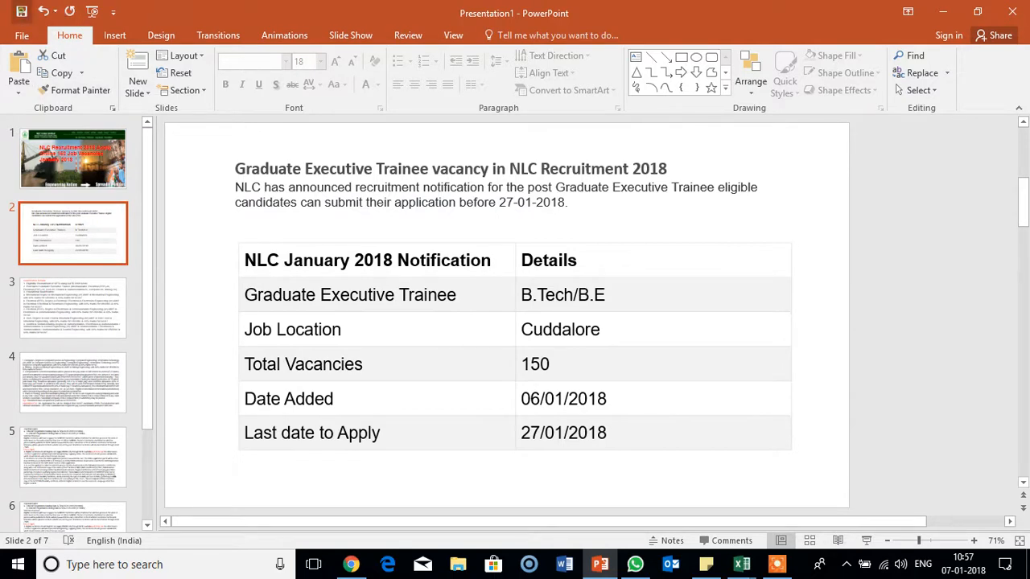
Begin a Save As to the Desktop and name the copy Presentation2
{"action": "left_click", "coordinate": [22, 35]}
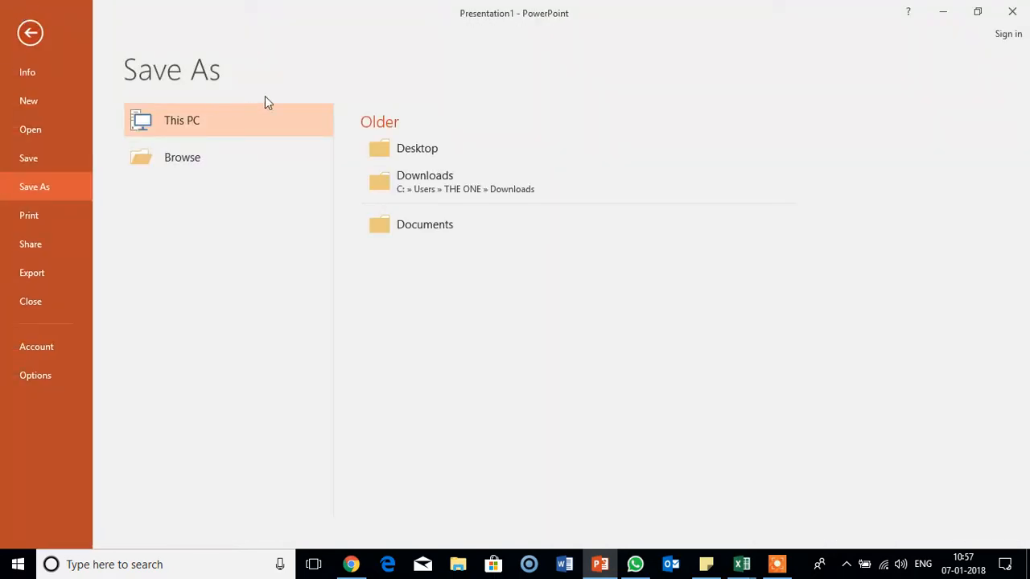
{"action": "mouse_move", "coordinate": [417, 148]}
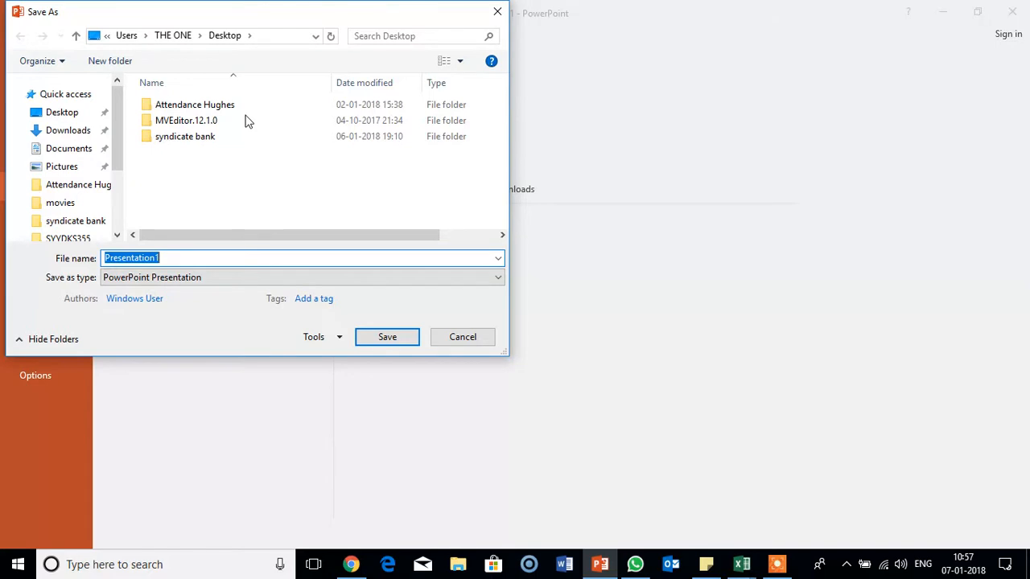
{"action": "mouse_move", "coordinate": [353, 293]}
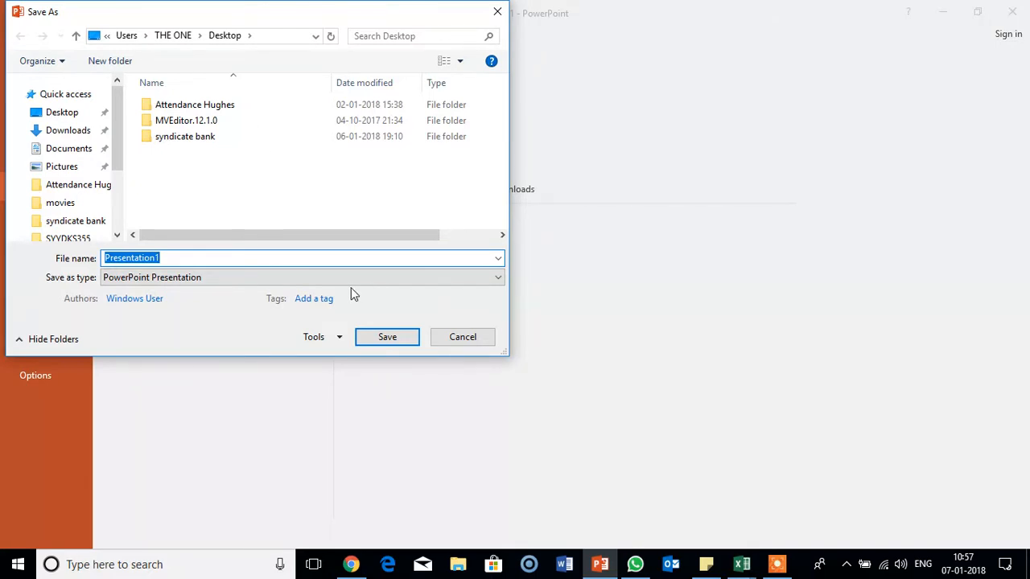
{"action": "left_click", "coordinate": [161, 257]}
{"action": "type", "text": "2"}
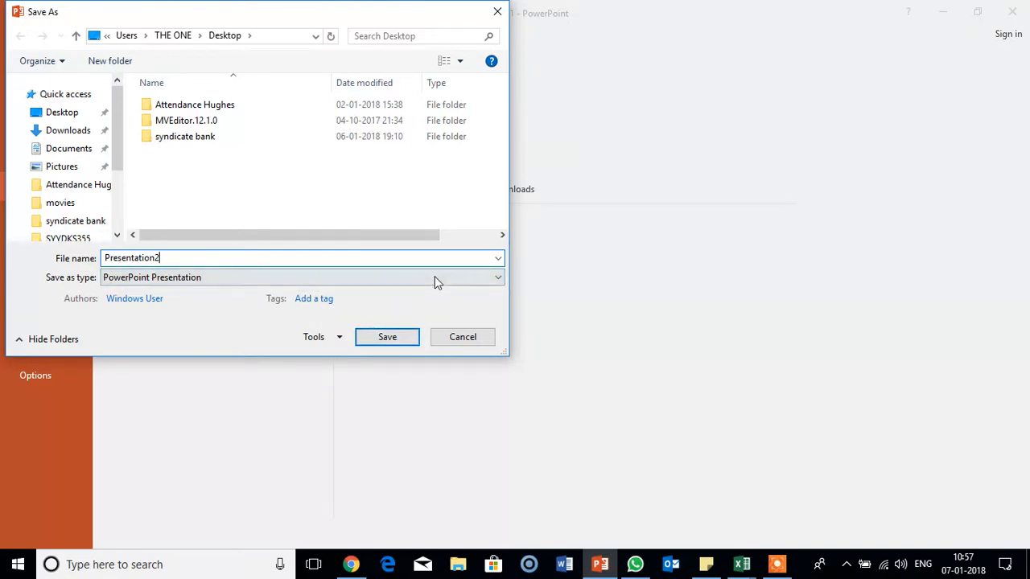
Choose MPEG-4 Video as the save type for Presentation2
{"action": "left_click", "coordinate": [496, 277]}
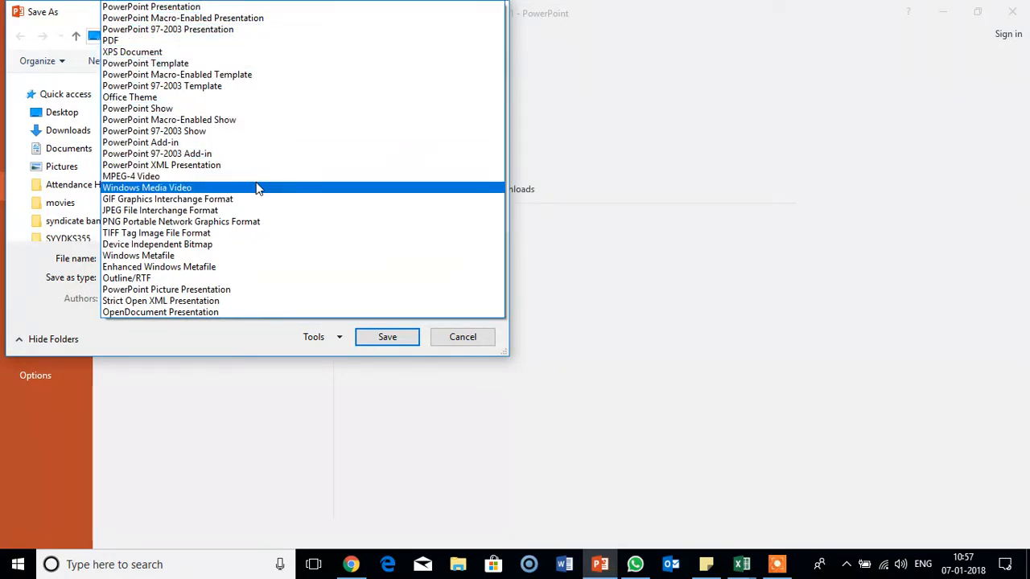
{"action": "mouse_move", "coordinate": [258, 176]}
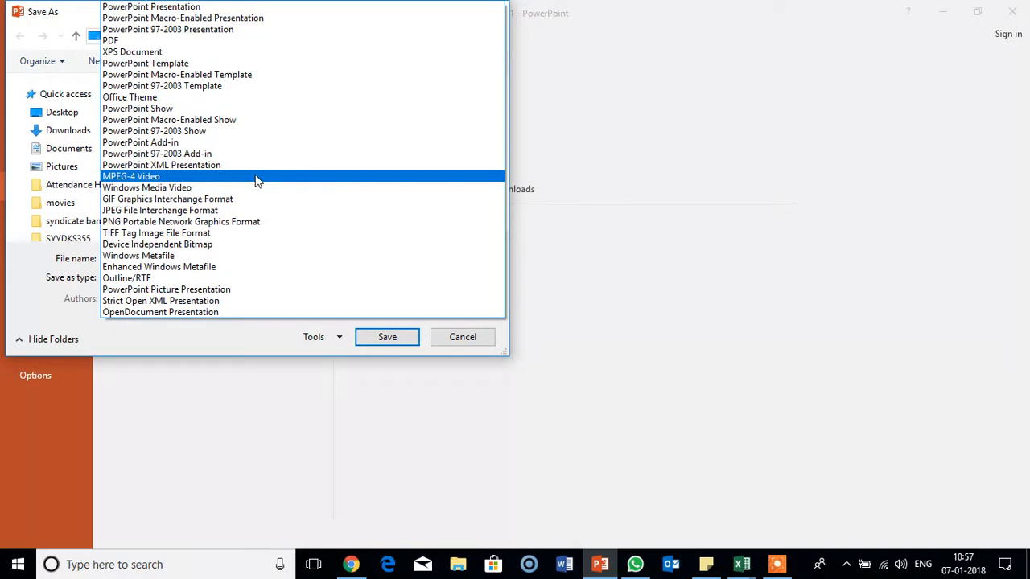
{"action": "left_click", "coordinate": [132, 175]}
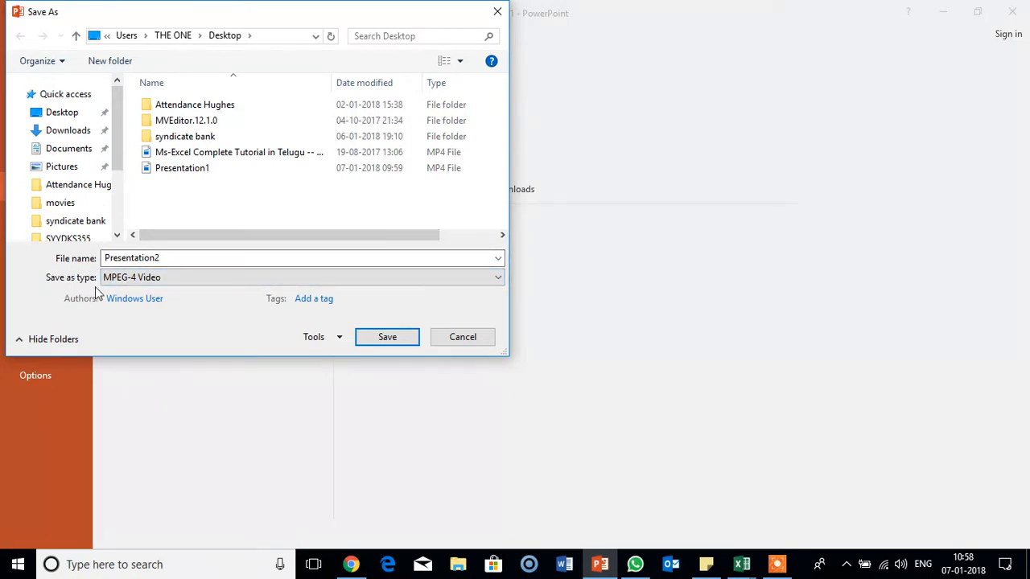
{"action": "left_click", "coordinate": [496, 277]}
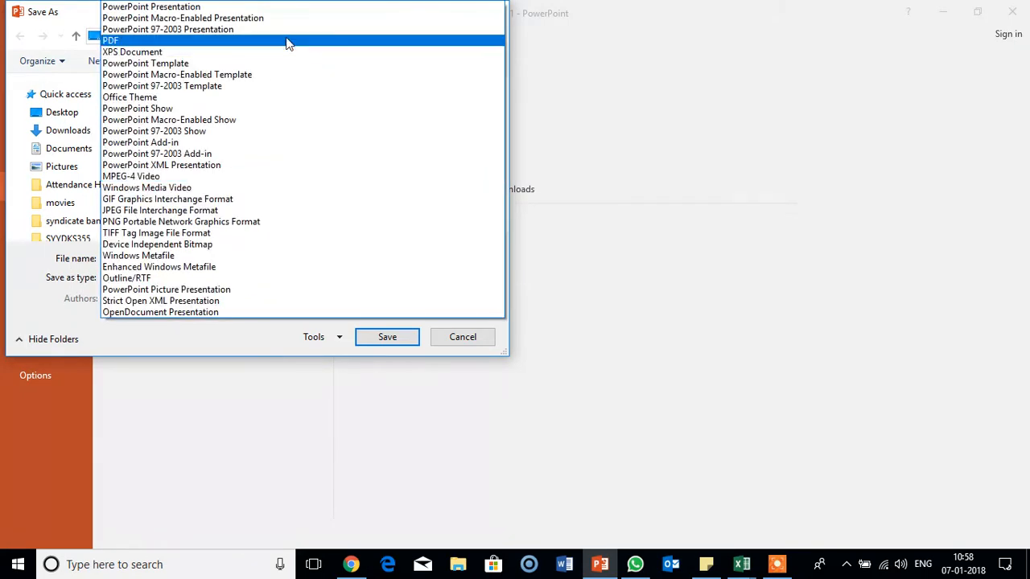
{"action": "mouse_move", "coordinate": [282, 17]}
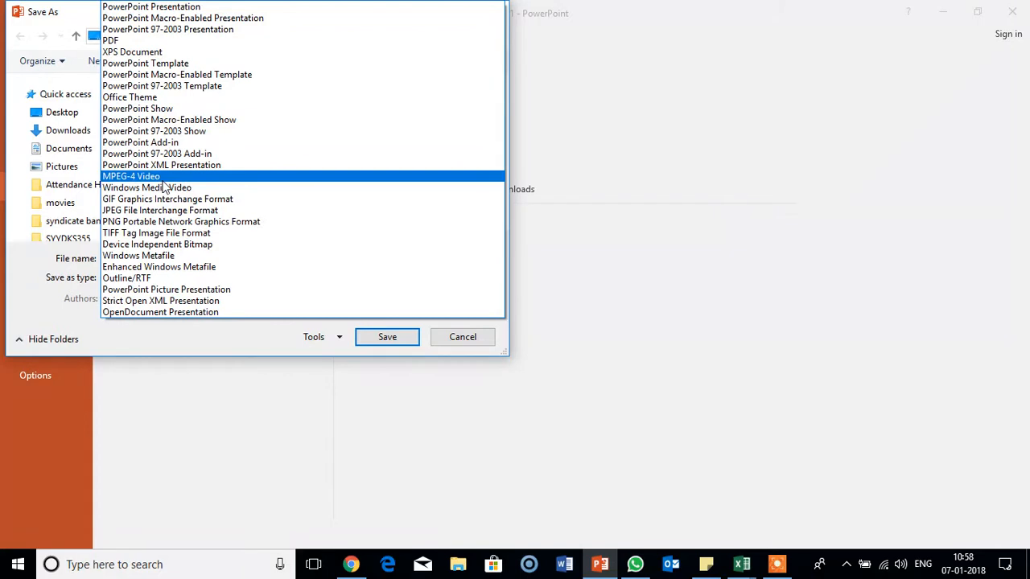
{"action": "mouse_move", "coordinate": [209, 185]}
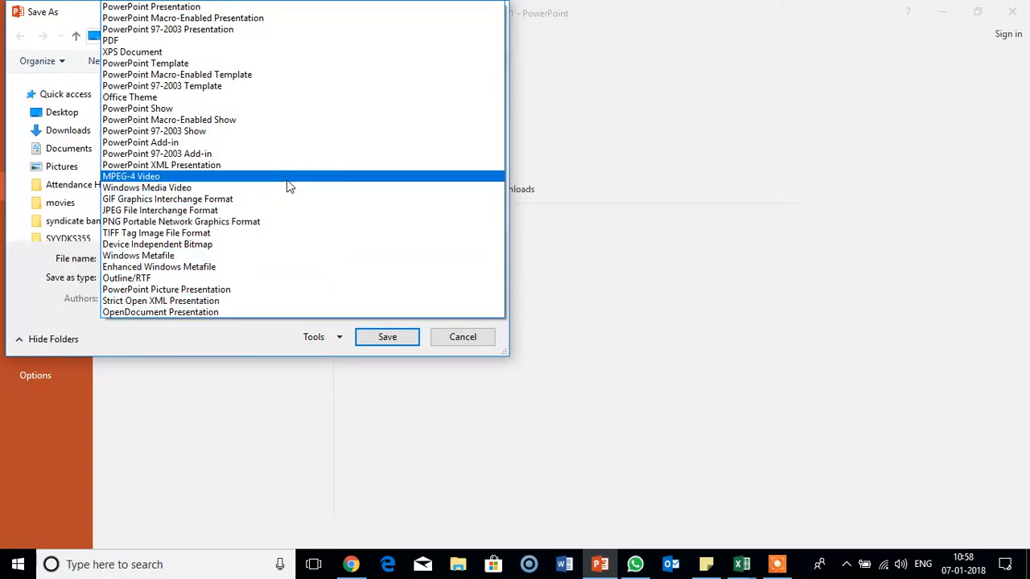
{"action": "left_click", "coordinate": [131, 176]}
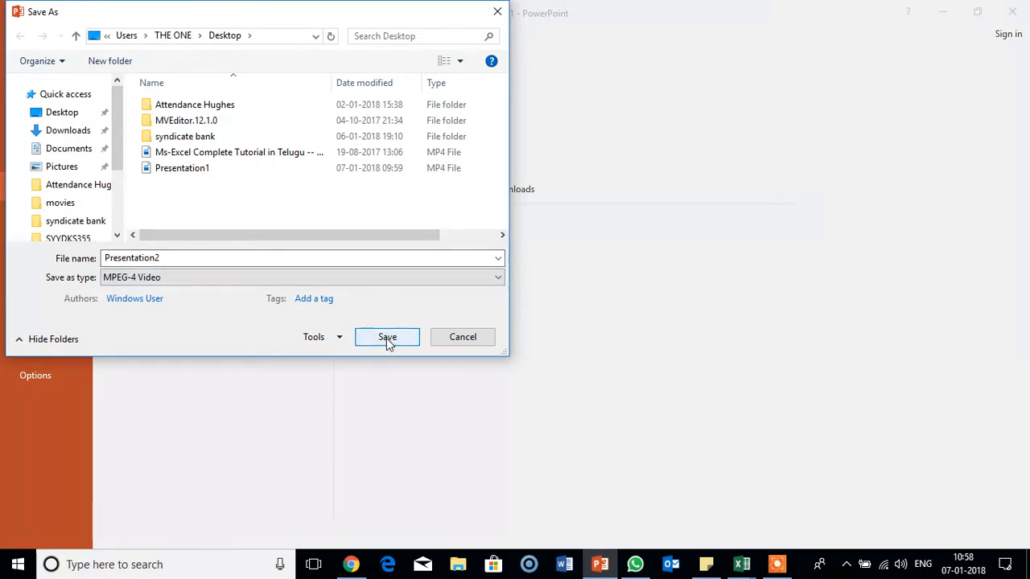
Save, creating the video Presentation2.mp4 on the Desktop
{"action": "left_click", "coordinate": [387, 336]}
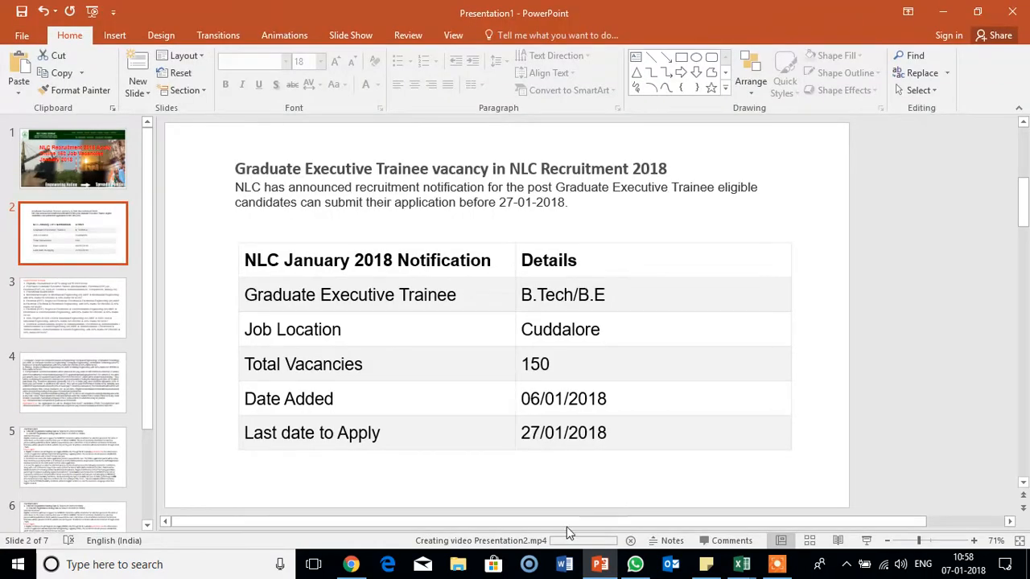
{"action": "mouse_move", "coordinate": [531, 556]}
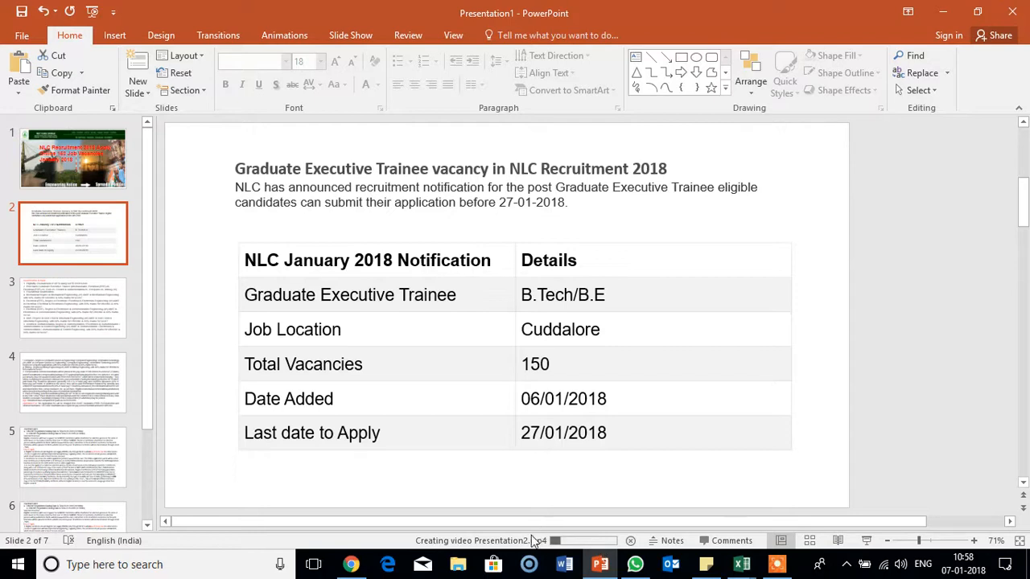
{"action": "mouse_move", "coordinate": [538, 512]}
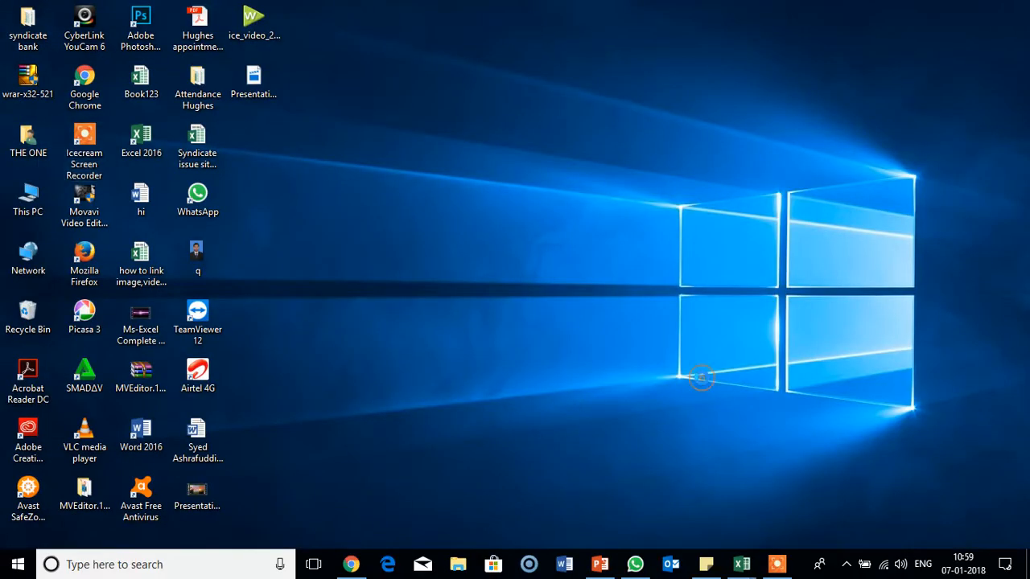
Refresh the desktop so the new Presentation2 video file appears
{"action": "right_click", "coordinate": [702, 379]}
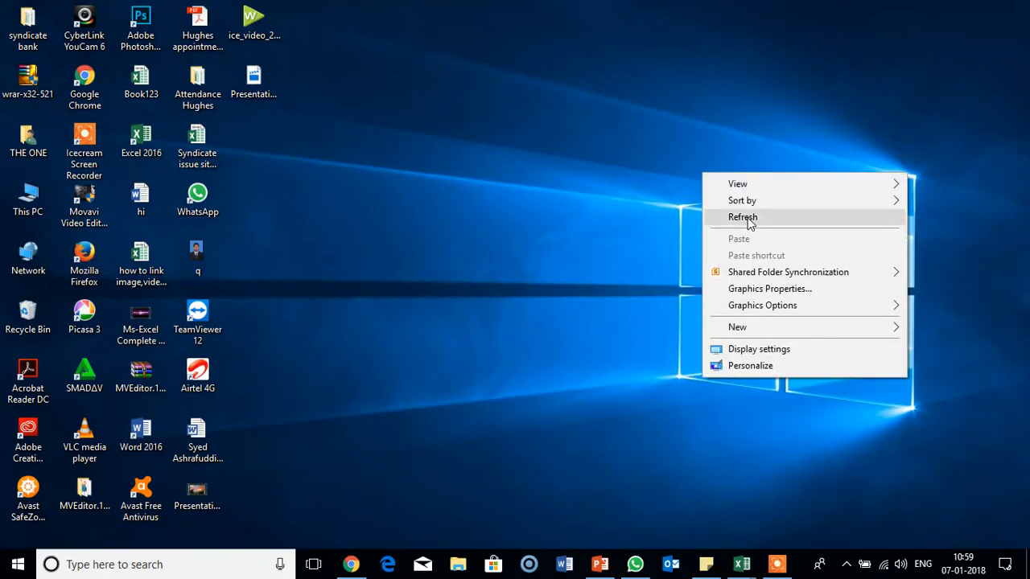
{"action": "left_click", "coordinate": [744, 218]}
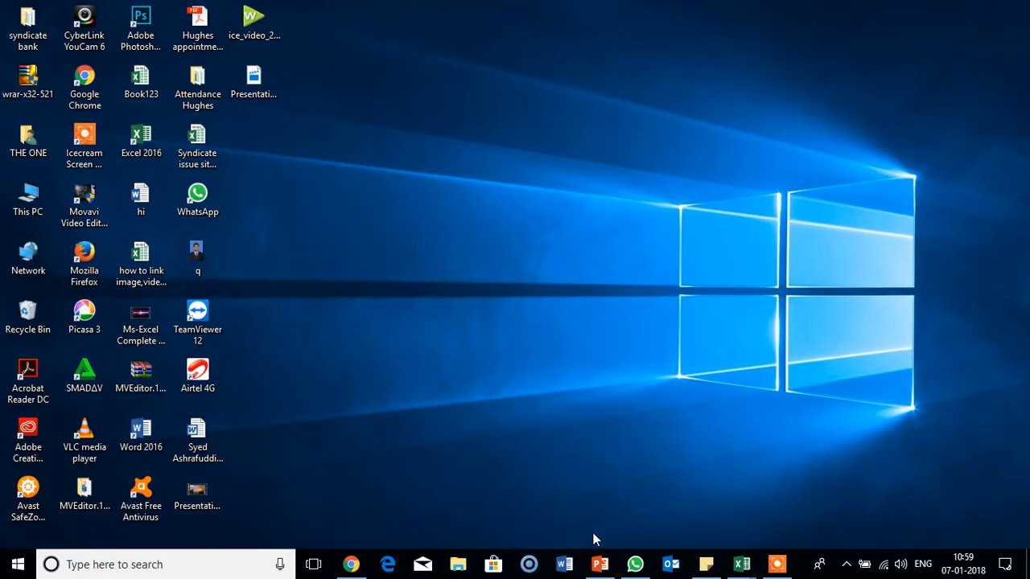
{"action": "left_click", "coordinate": [254, 80]}
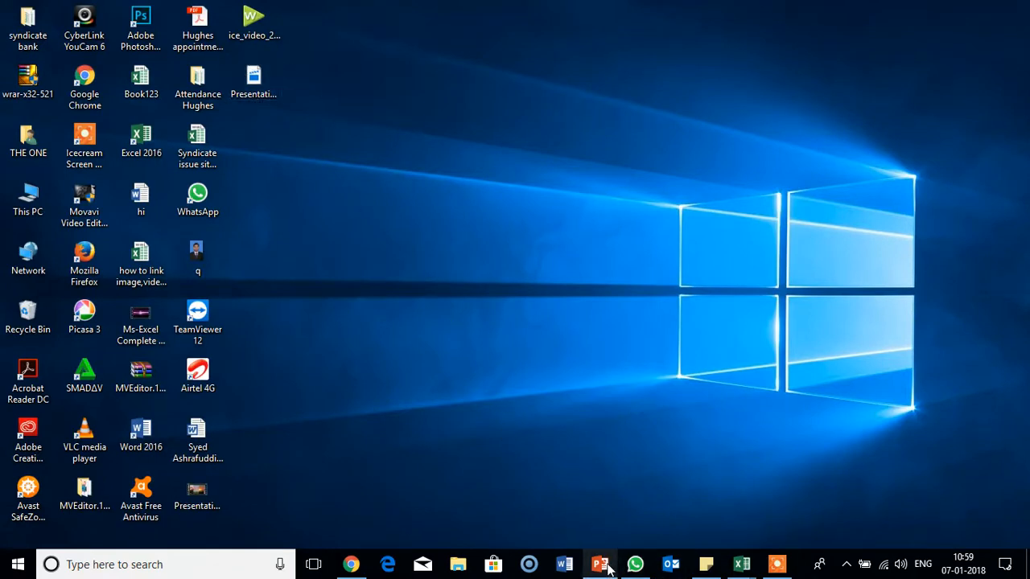
{"action": "left_click", "coordinate": [600, 563]}
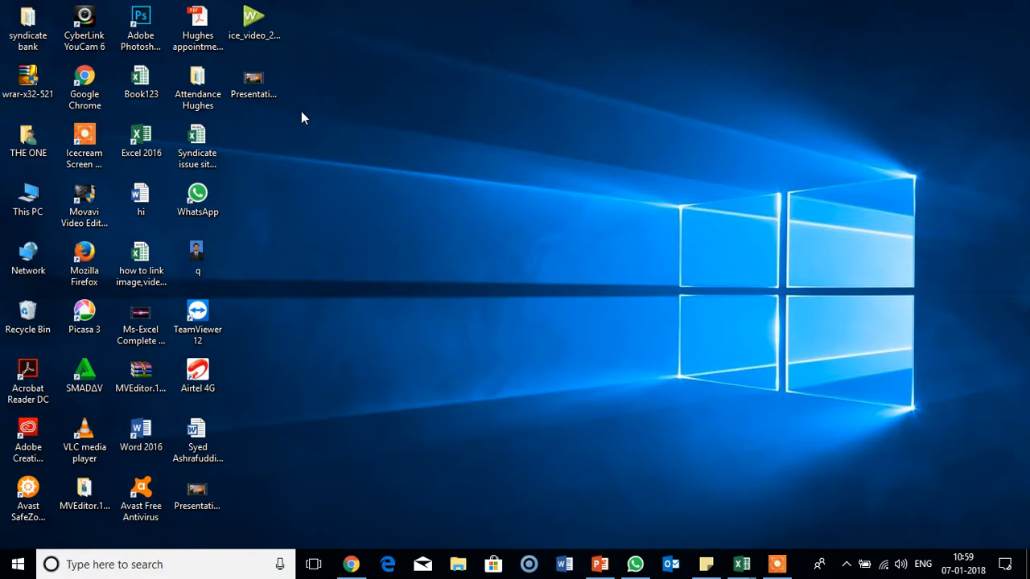
{"action": "left_click", "coordinate": [255, 80]}
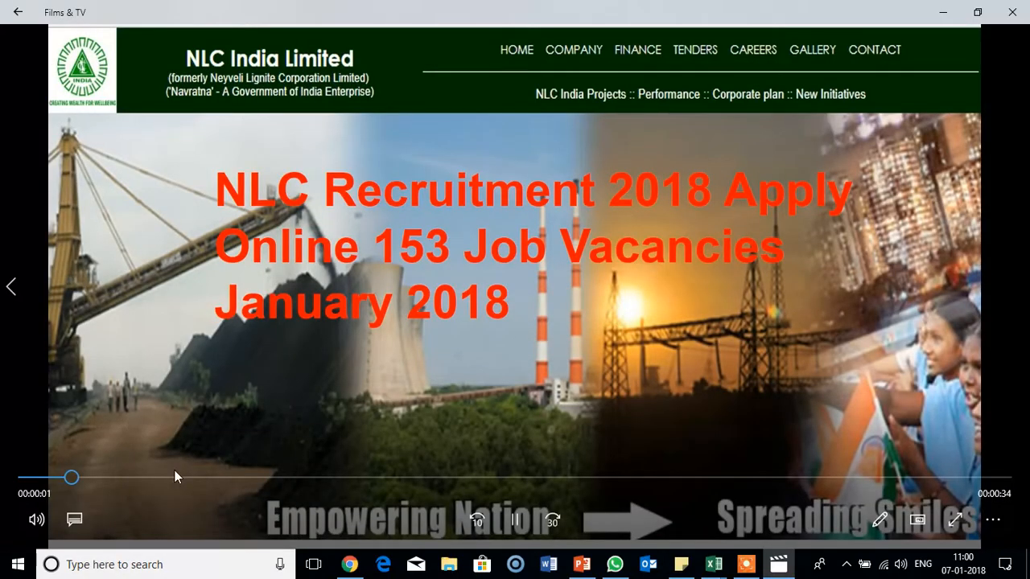
{"action": "left_click_drag", "start_coordinate": [71, 476], "coordinate": [132, 477]}
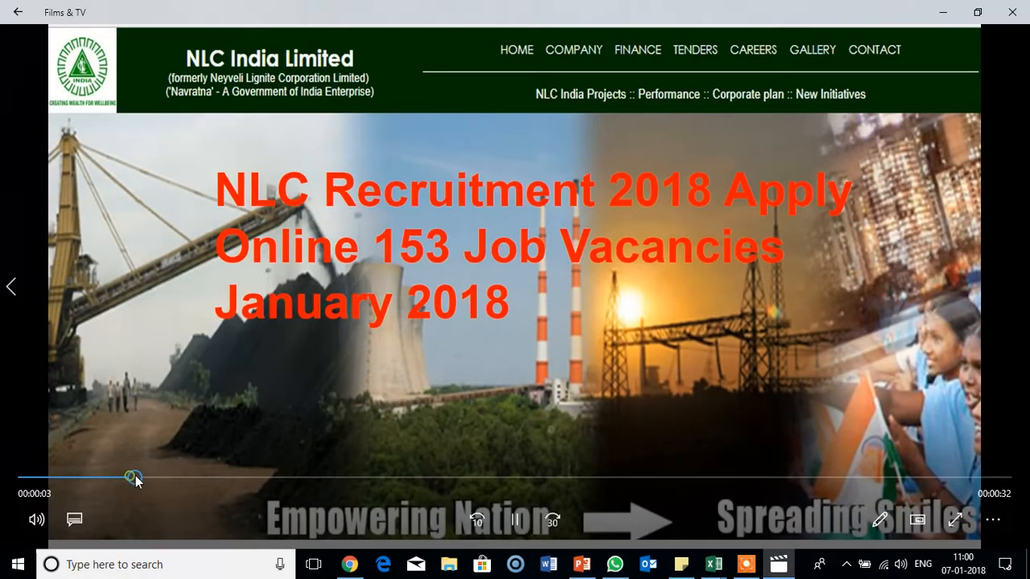
{"action": "left_click_drag", "start_coordinate": [135, 476], "coordinate": [189, 477]}
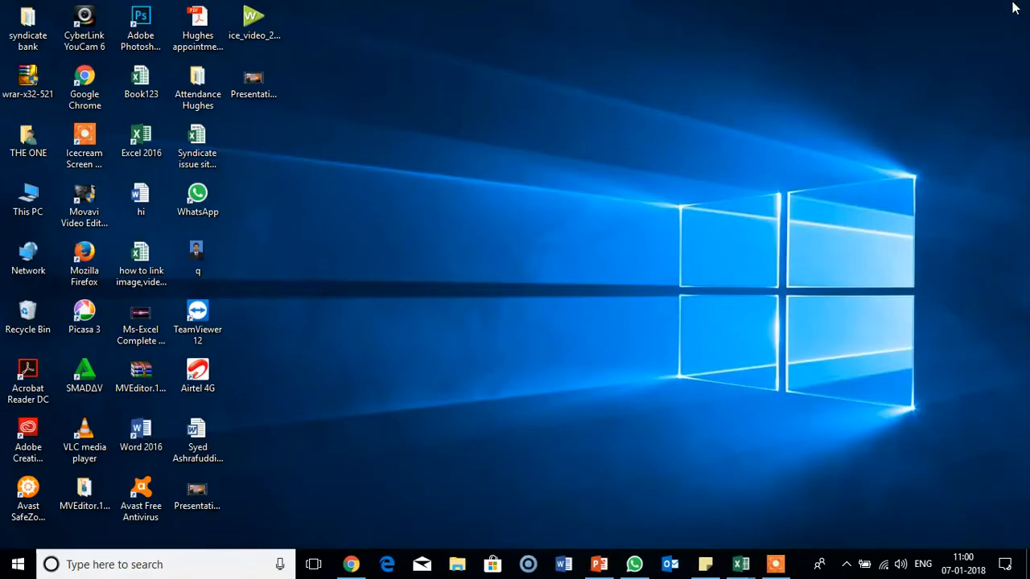
{"action": "mouse_move", "coordinate": [786, 373]}
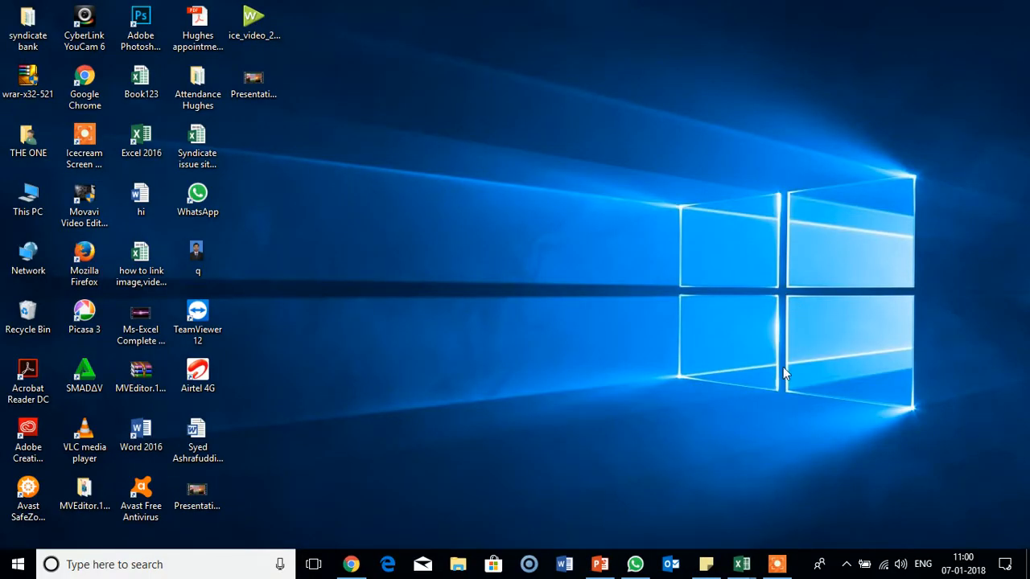
{"action": "mouse_move", "coordinate": [673, 507]}
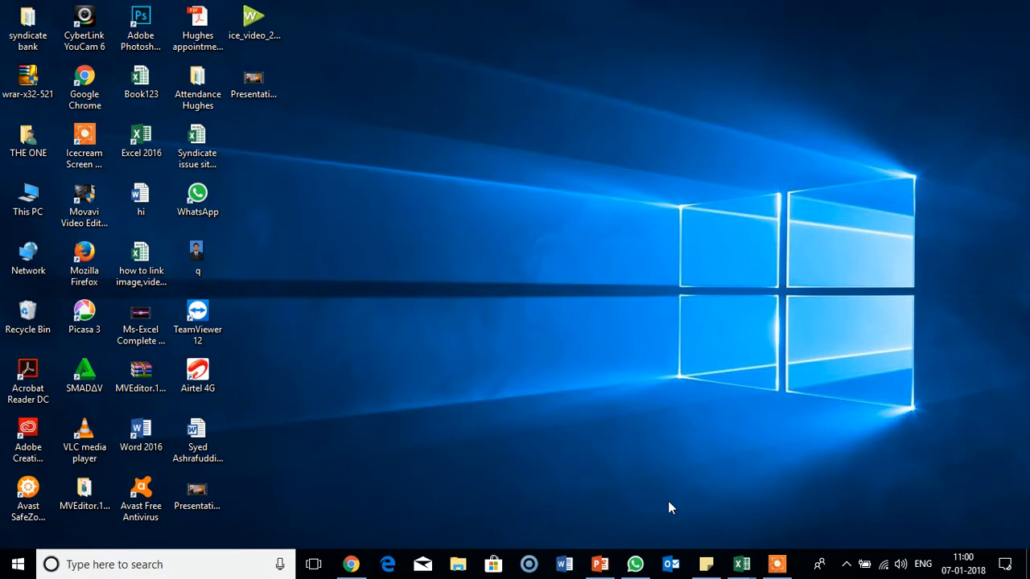